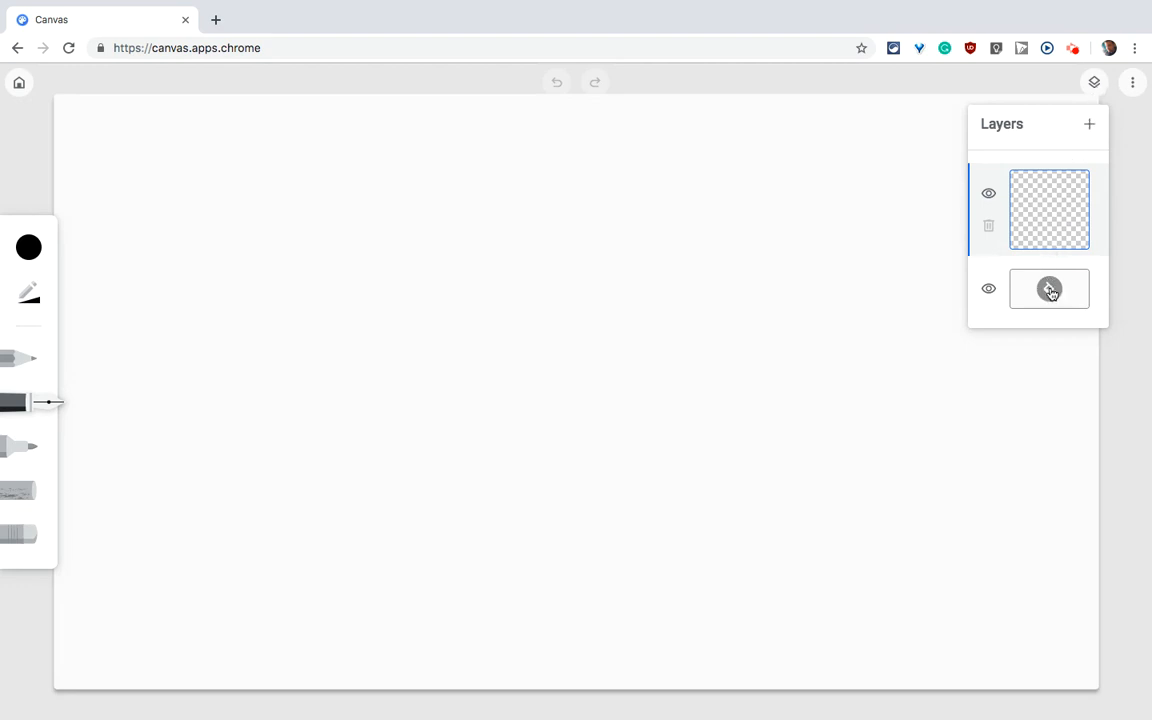
Set the background layer colour to Blue, then scribble a black zigzag on the left.
left_click(1048, 288)
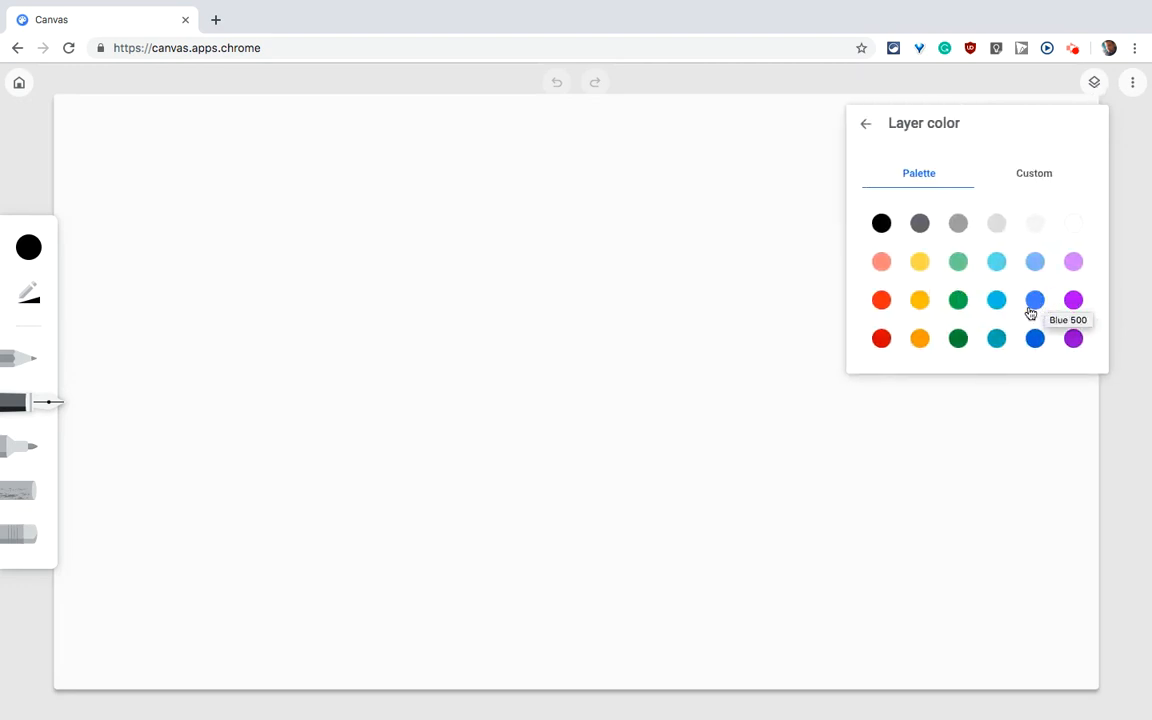
left_click(1036, 338)
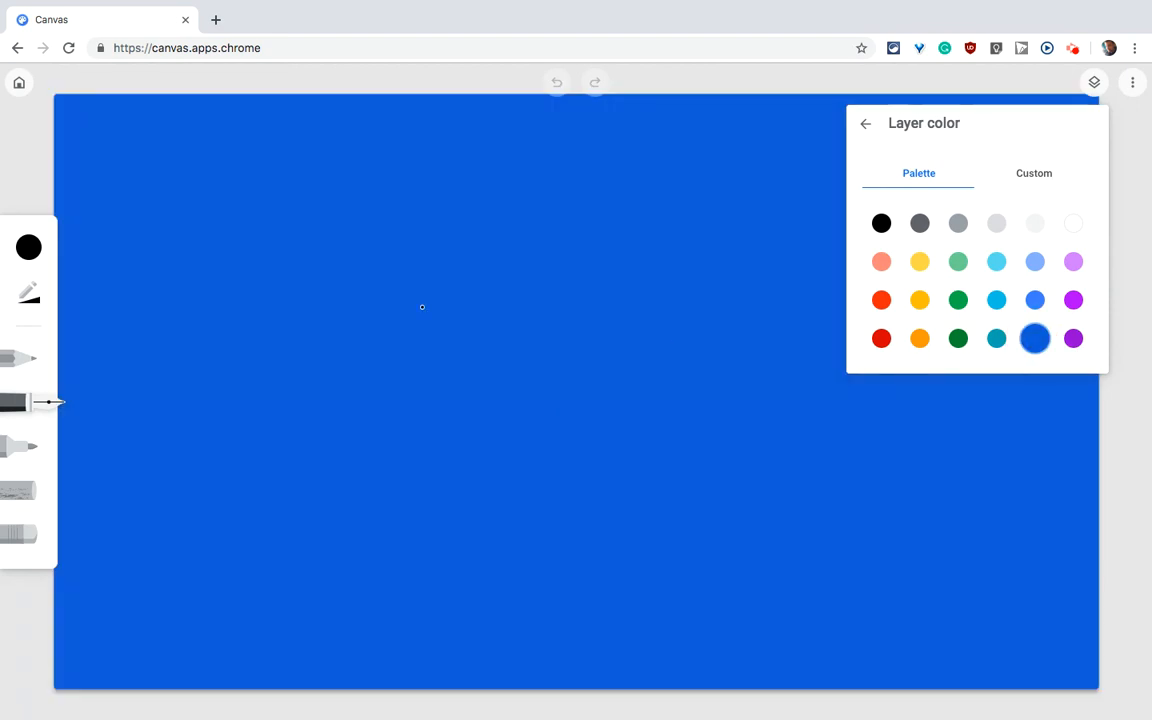
mouse_move(858, 148)
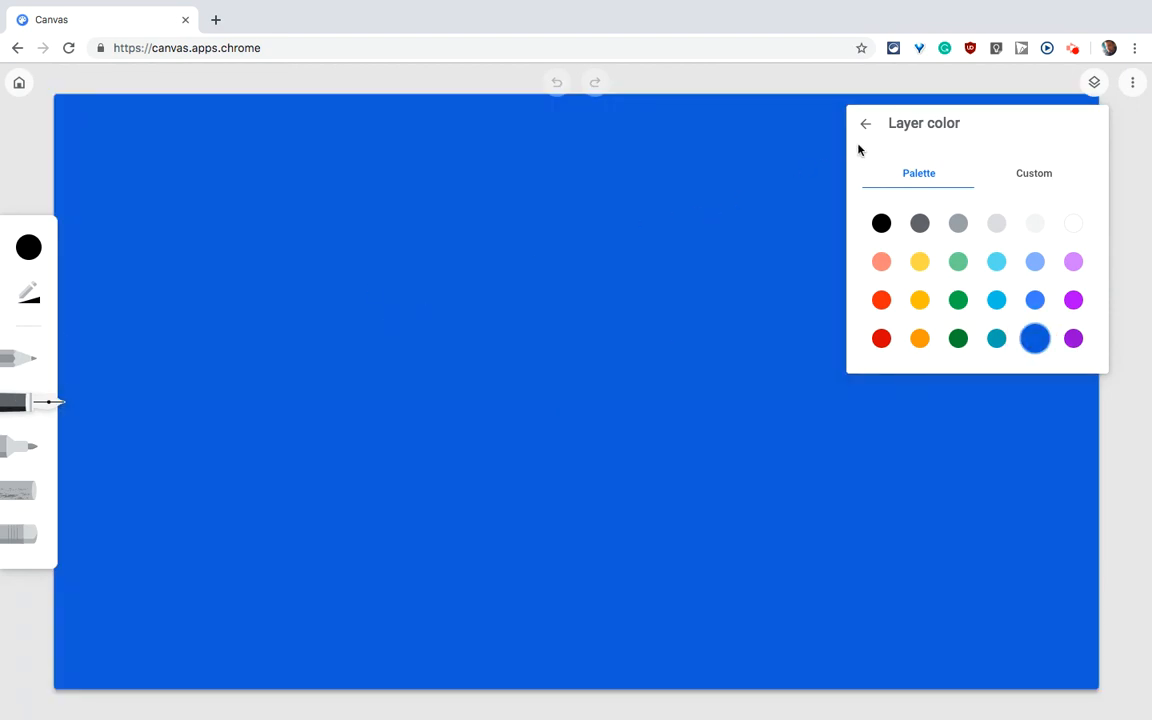
left_click(864, 124)
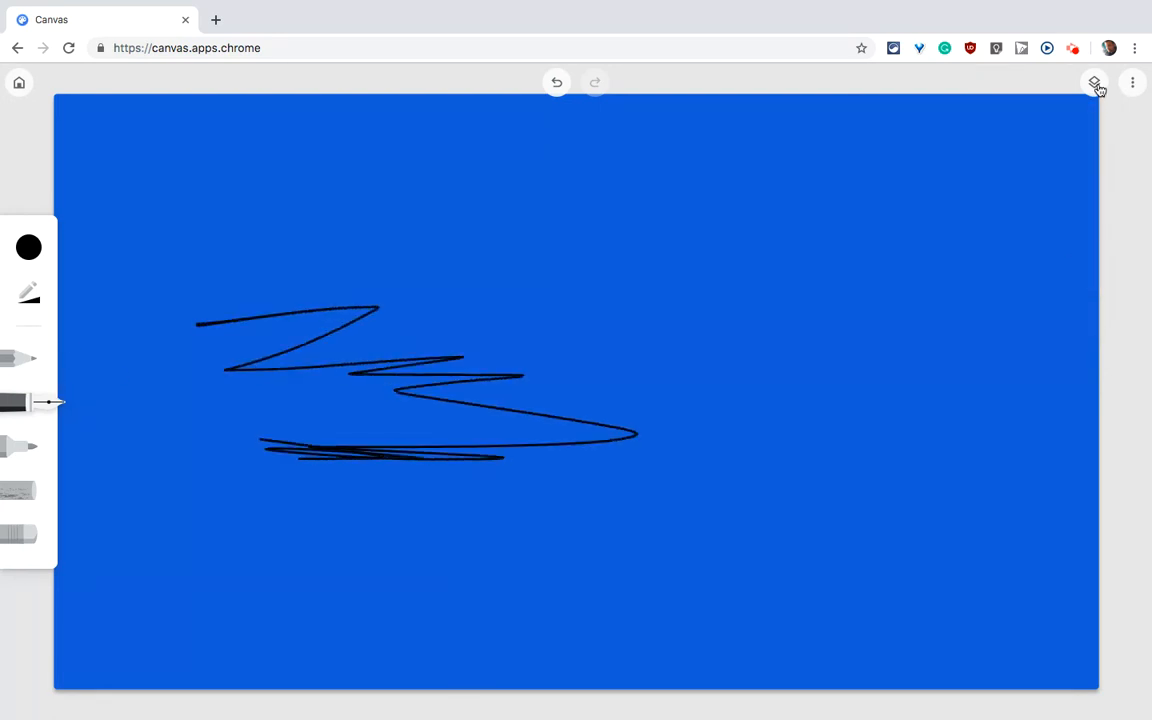
Hide the blue background layer via its eye icon in the Layers list.
left_click(1094, 82)
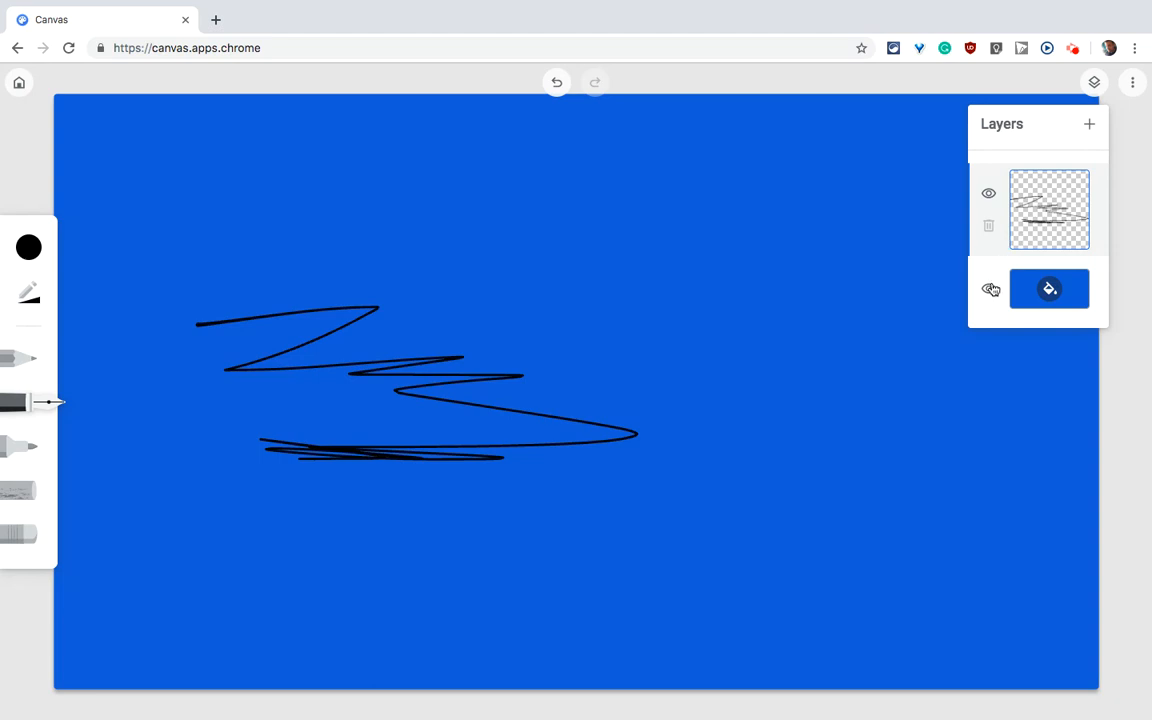
left_click(988, 290)
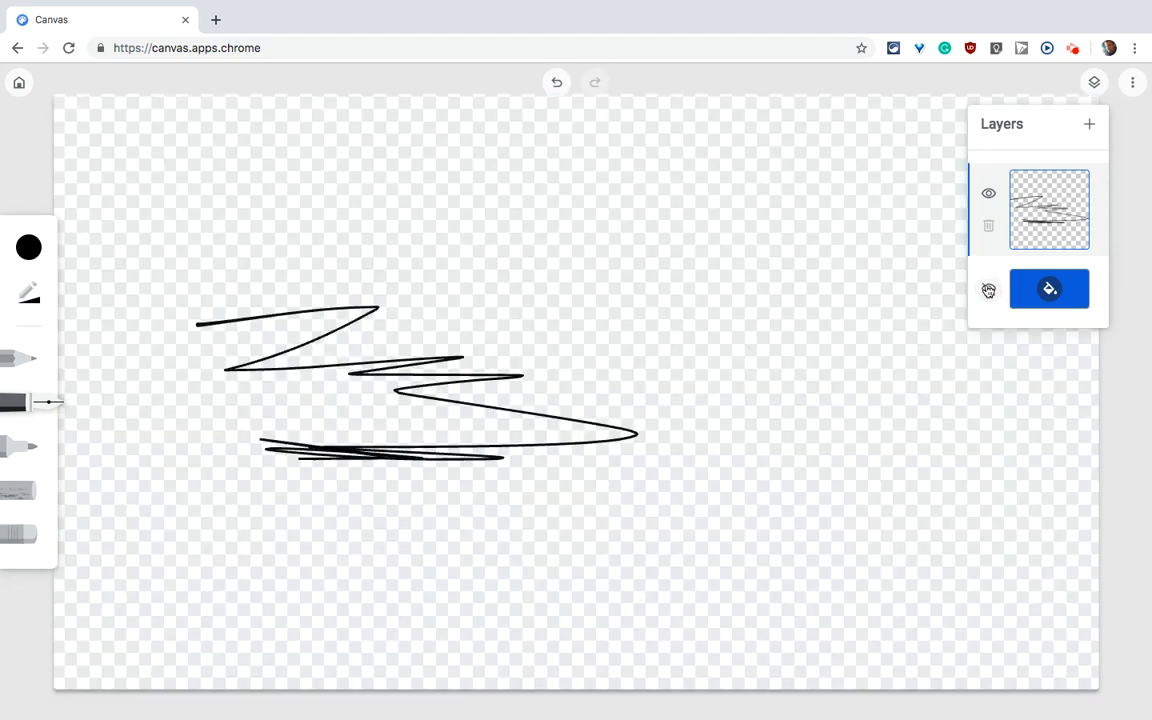
left_click(988, 288)
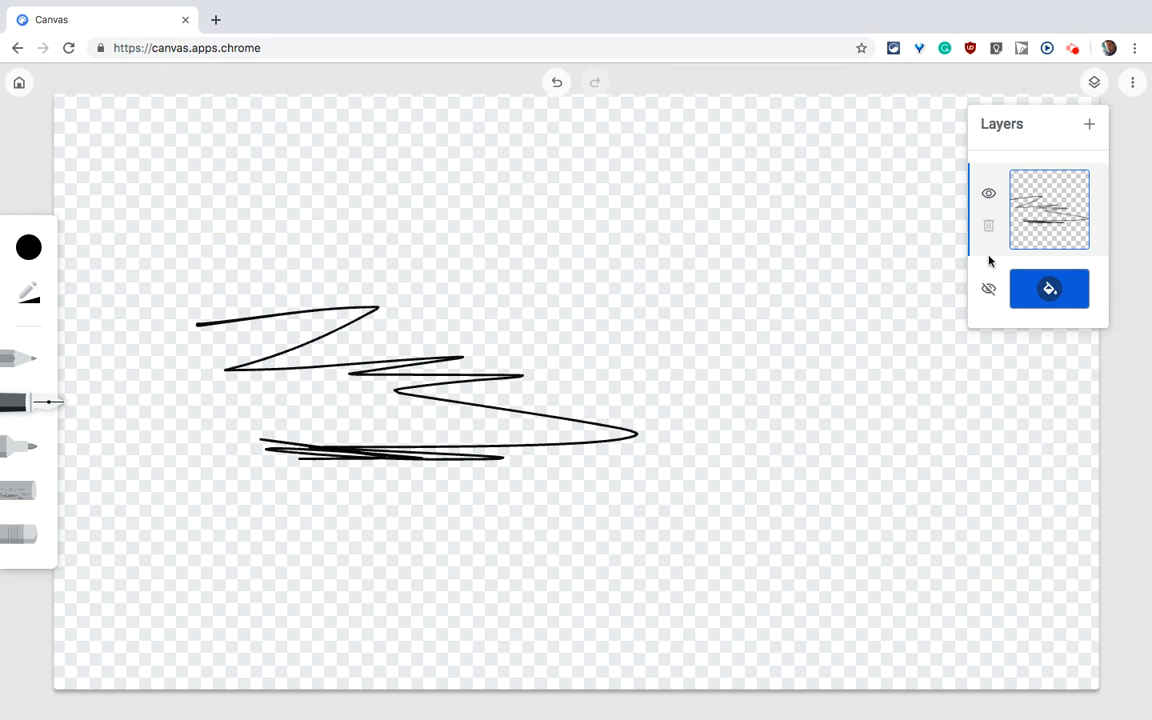
Add a new layer and draw a thick red marker scribble on the right side.
left_click(1088, 124)
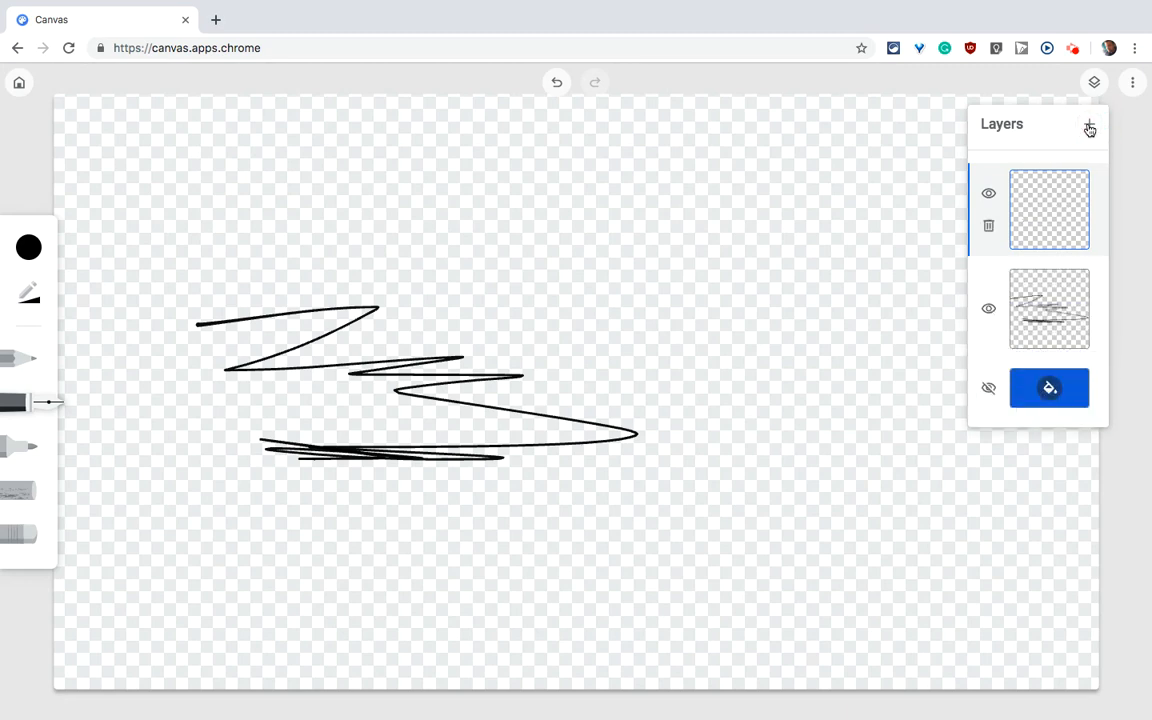
left_click(1094, 82)
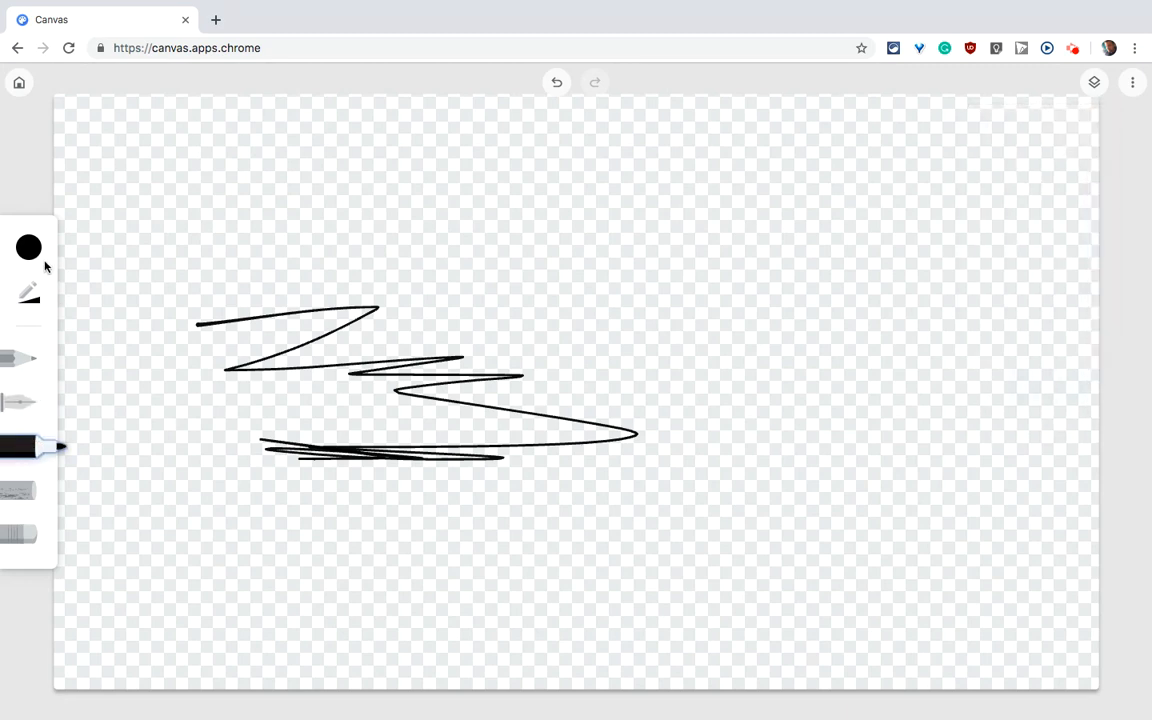
left_click(28, 246)
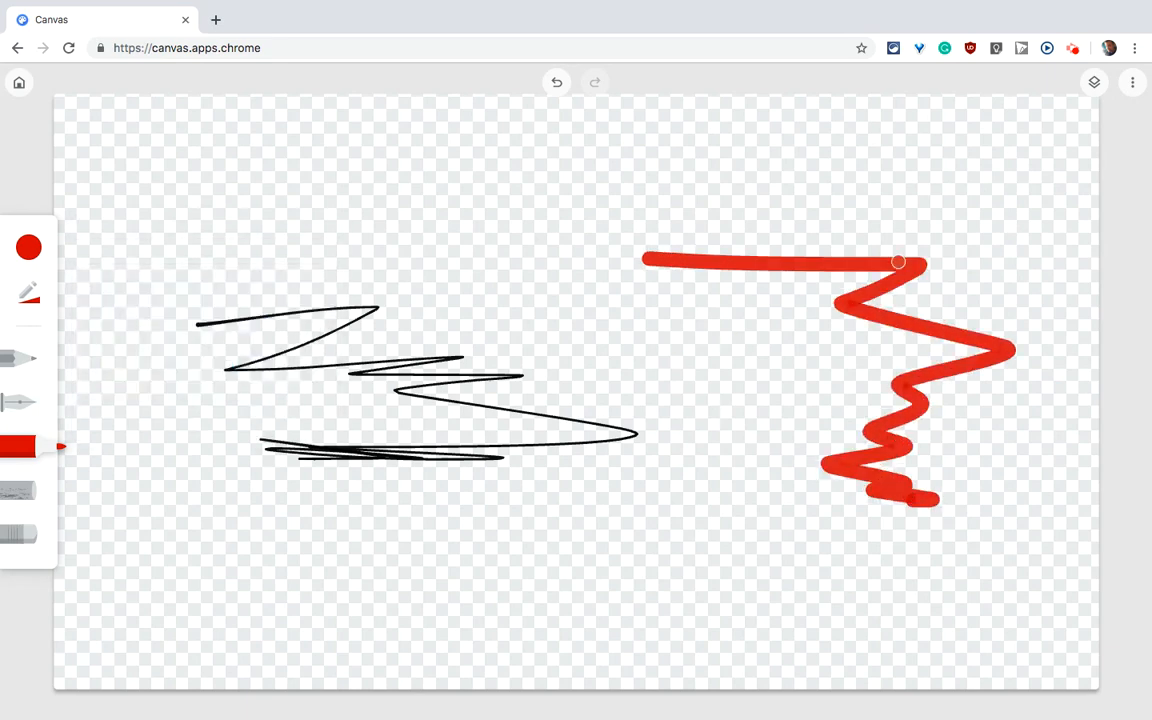
left_click(1094, 82)
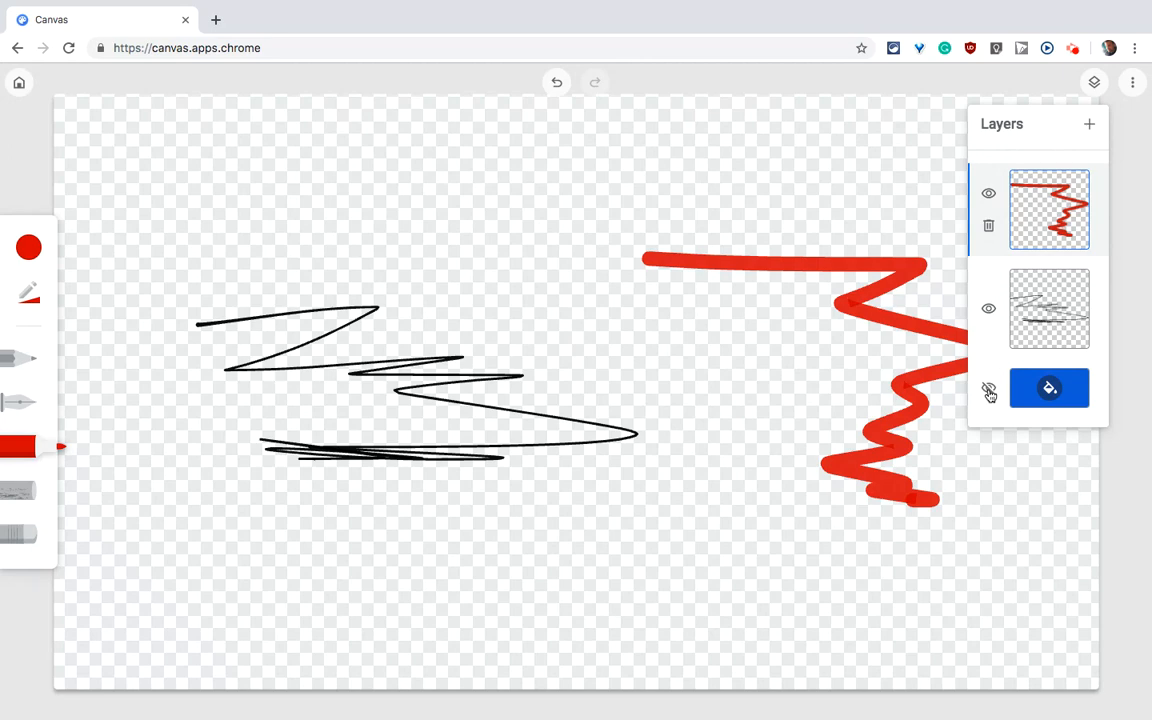
Toggle layer eyes so only the black scribble shows, with red layer and background hidden.
left_click(988, 390)
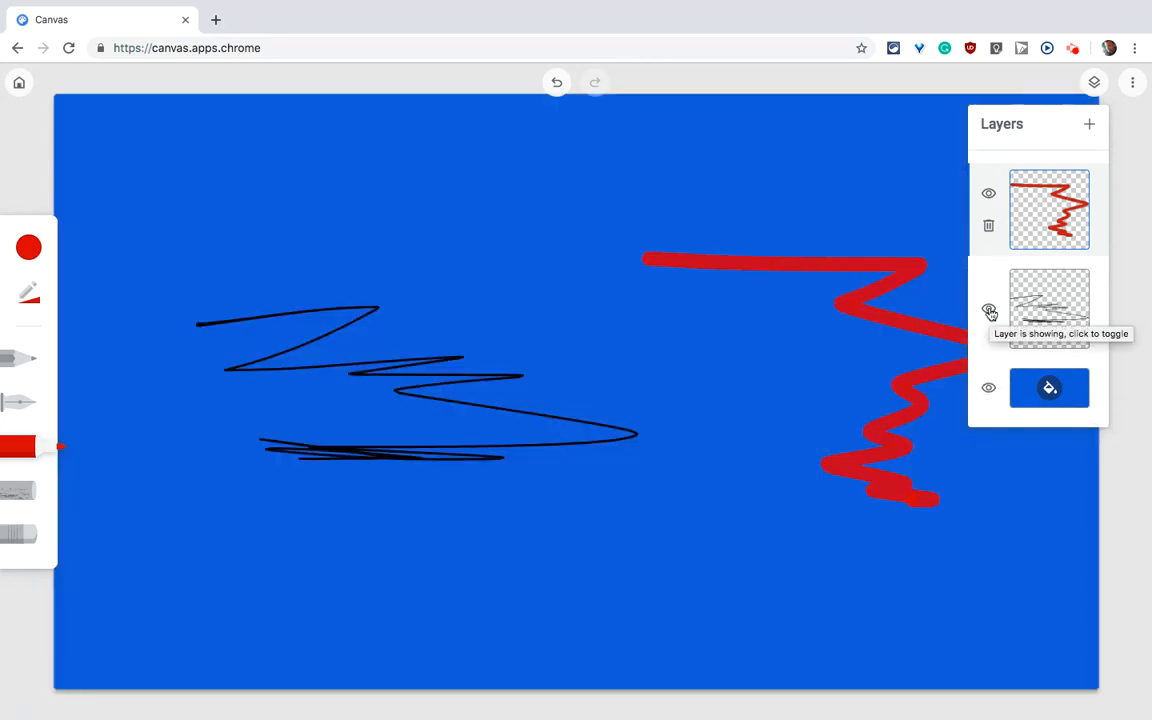
left_click(988, 308)
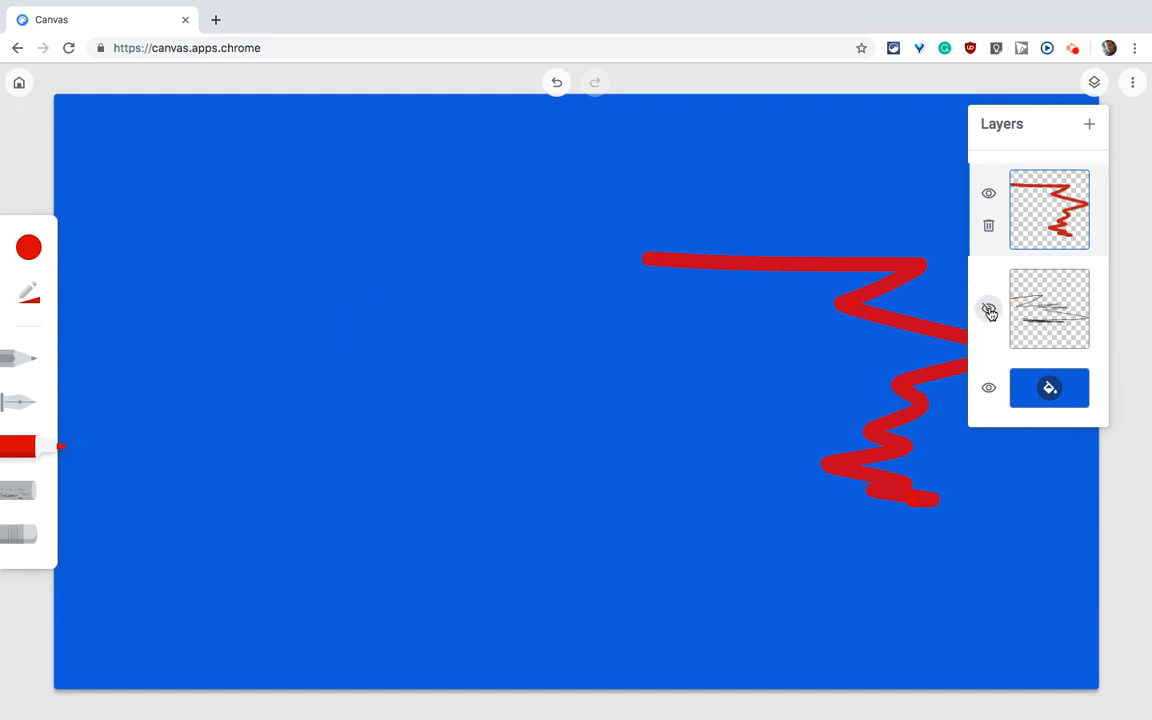
left_click(988, 192)
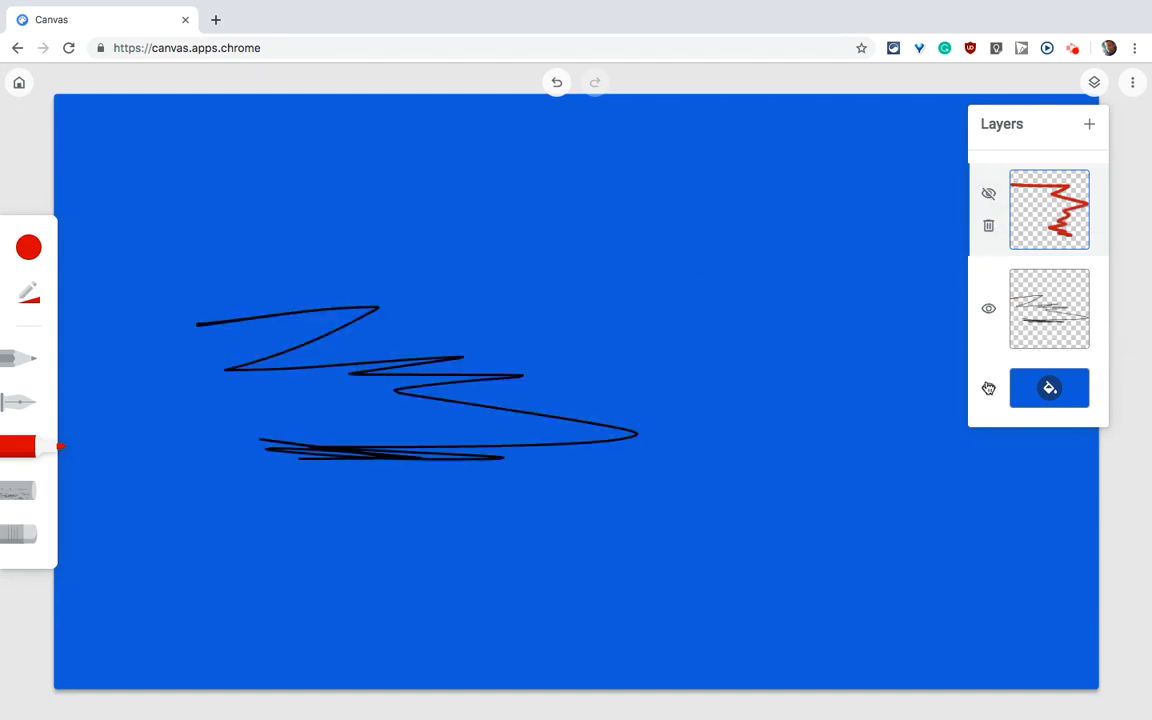
left_click(988, 388)
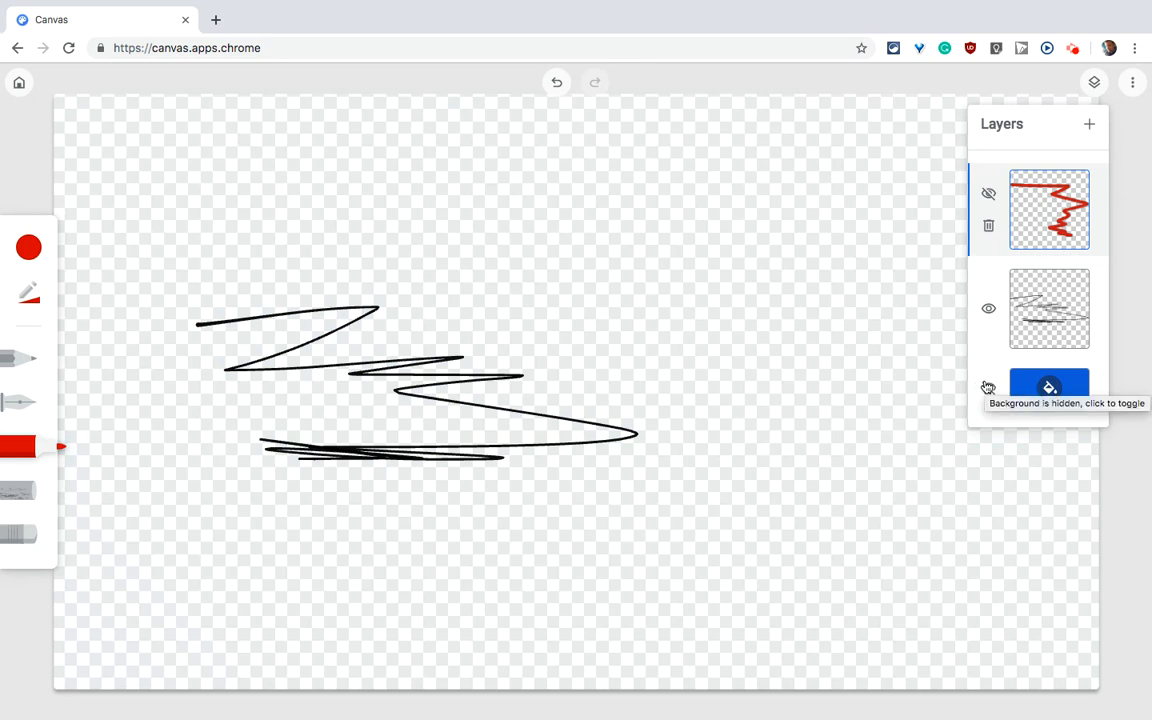
left_click(876, 412)
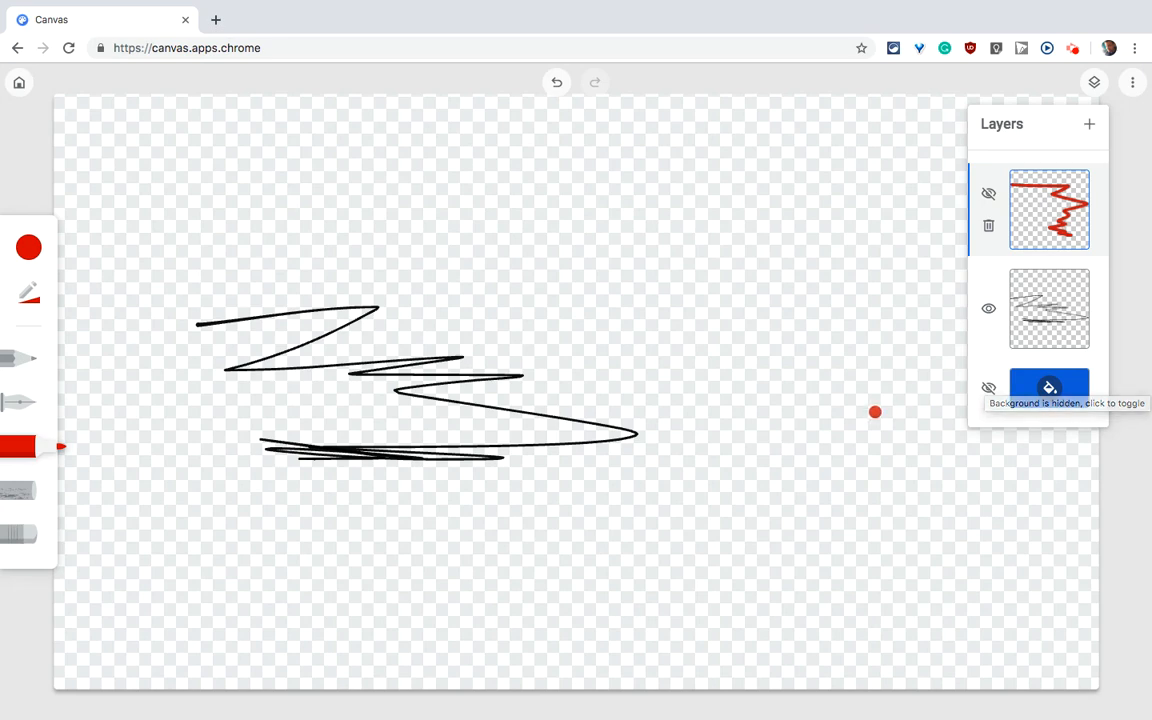